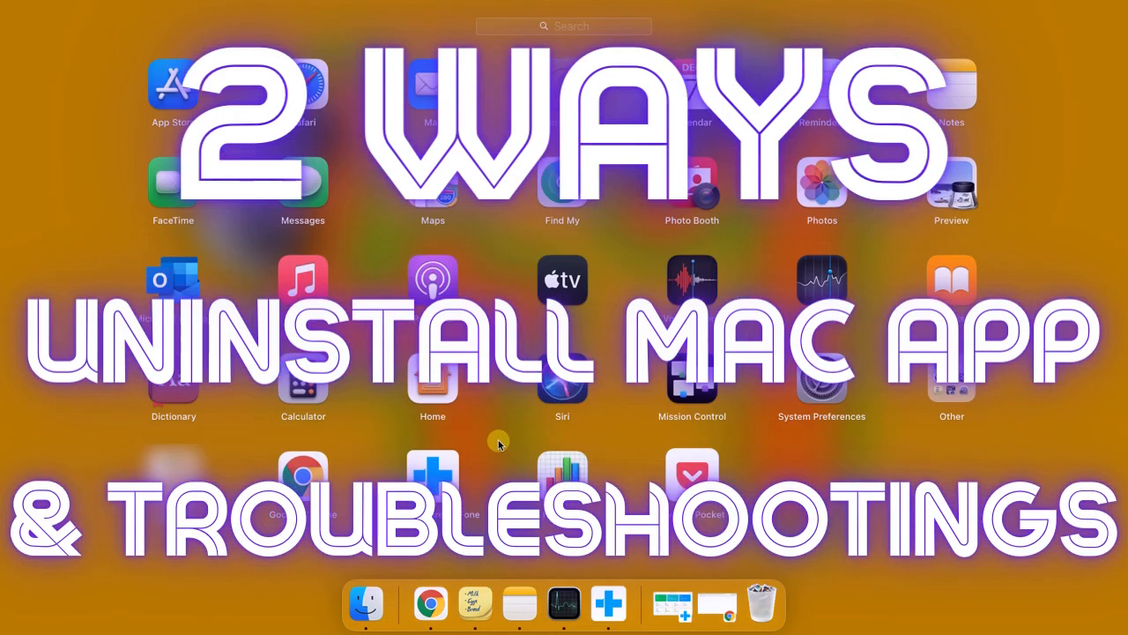
mouse_move(659, 215)
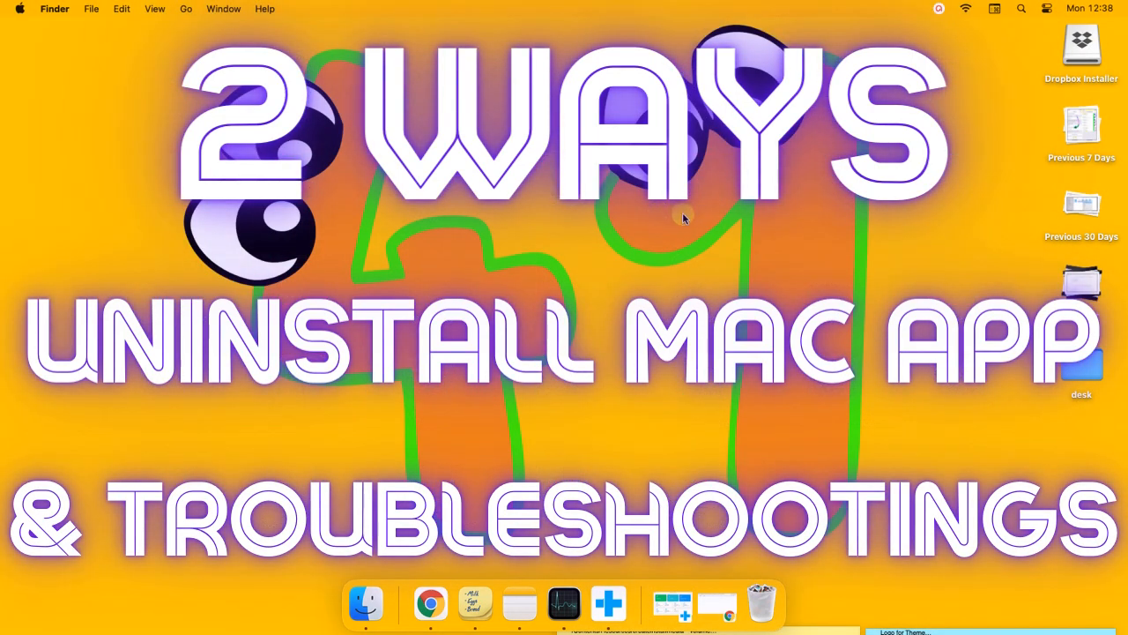
mouse_move(680, 218)
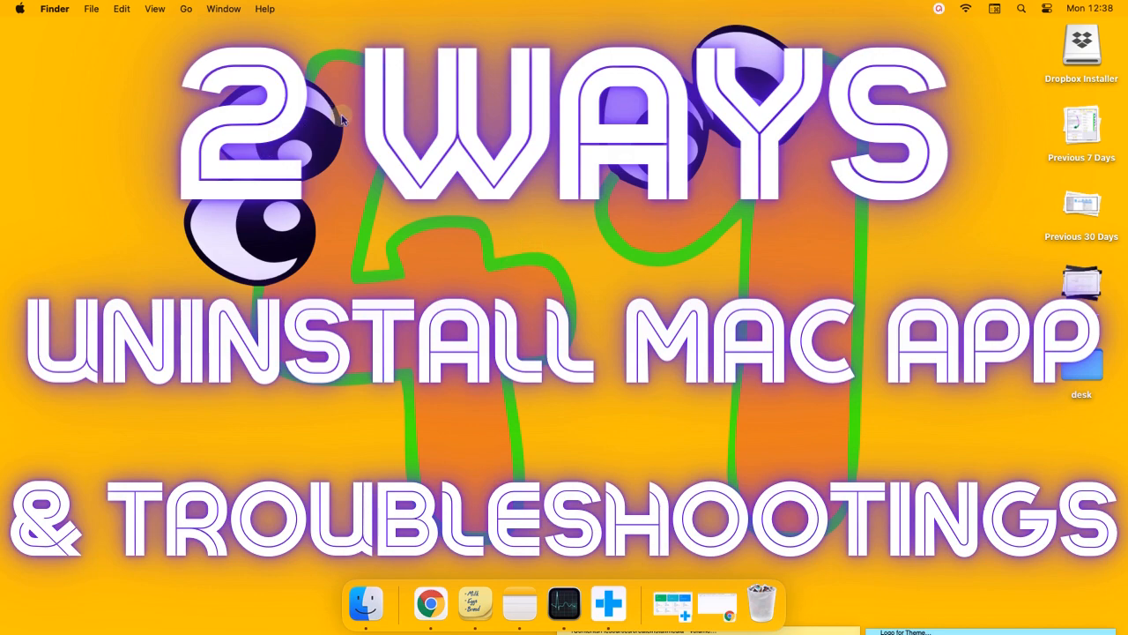
mouse_move(119, 58)
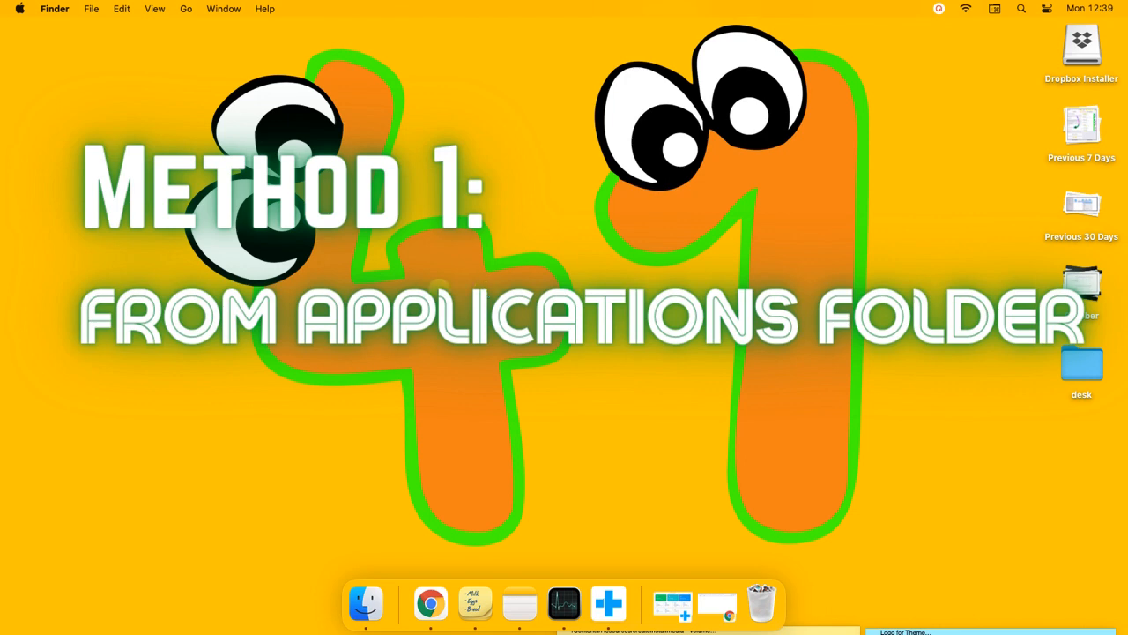
- Move Save to Pocket from Applications to the Bin, authorising with the administrator password
click(368, 606)
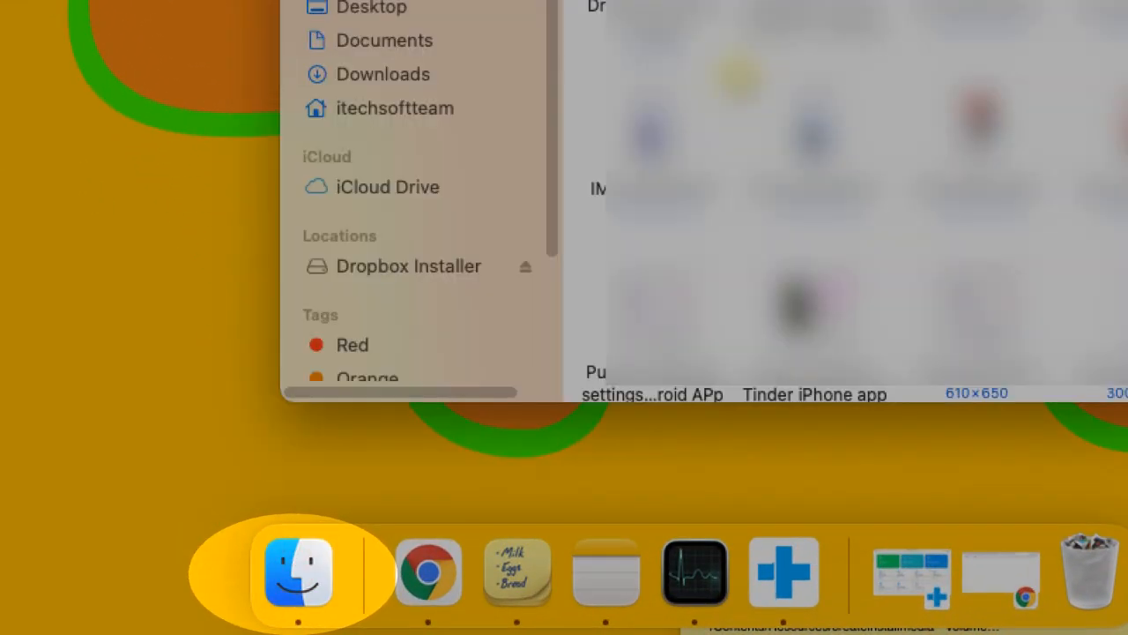
click(143, 208)
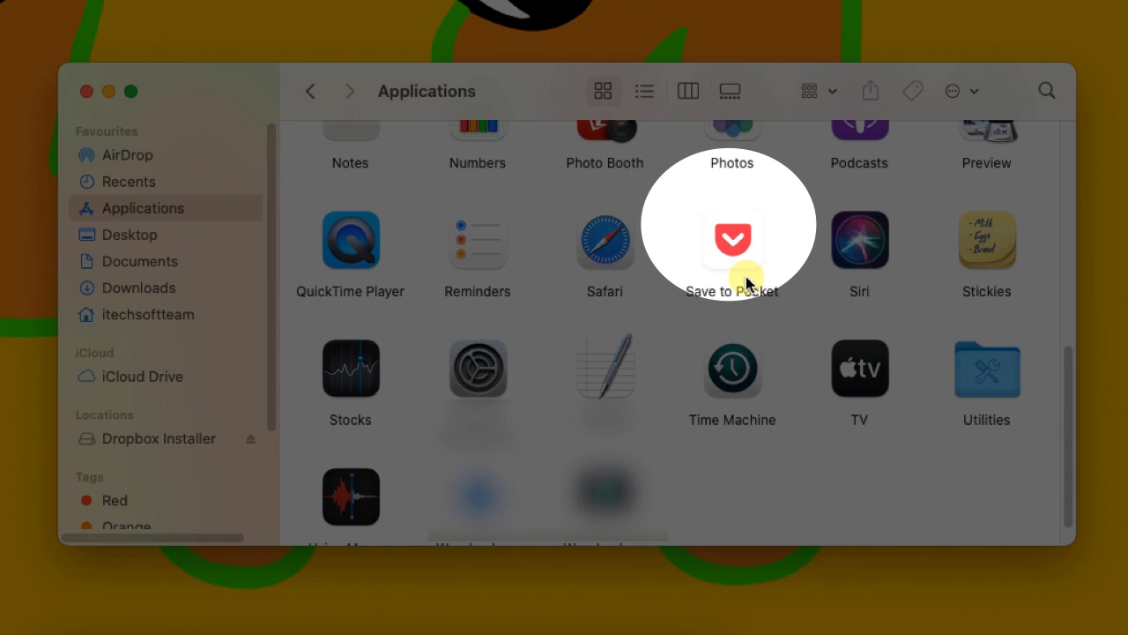
right_click(732, 240)
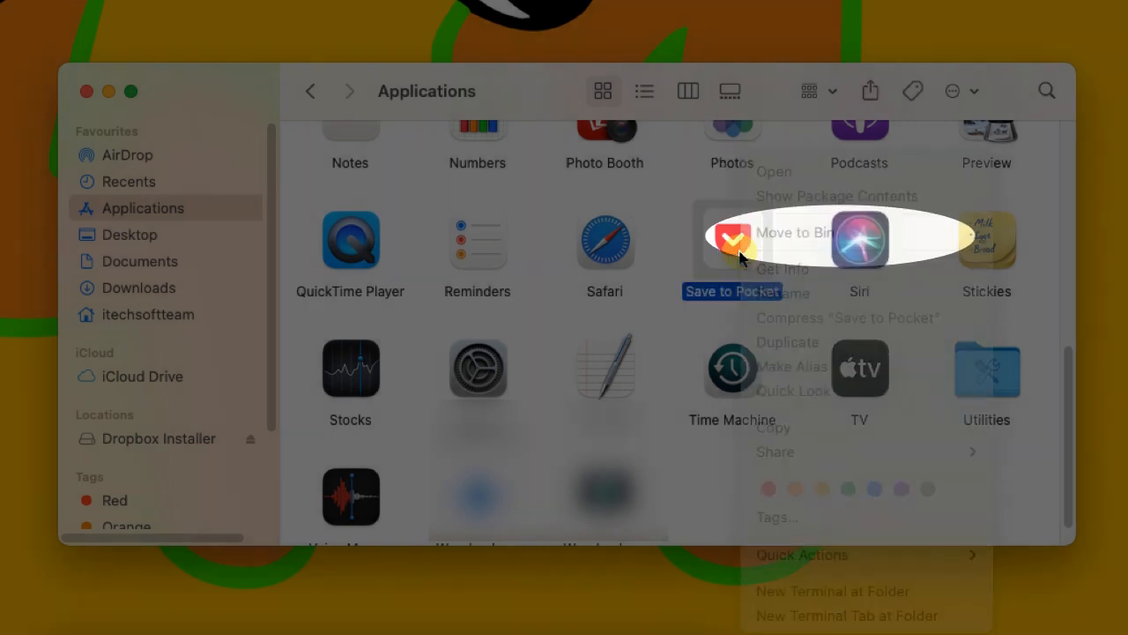
mouse_move(825, 233)
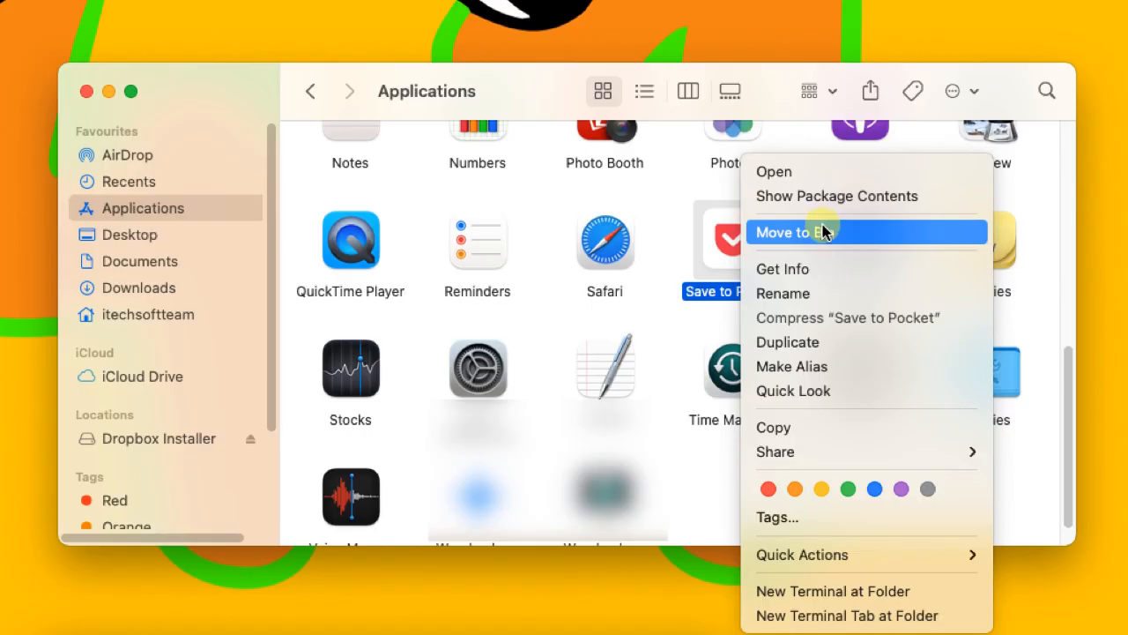
click(811, 233)
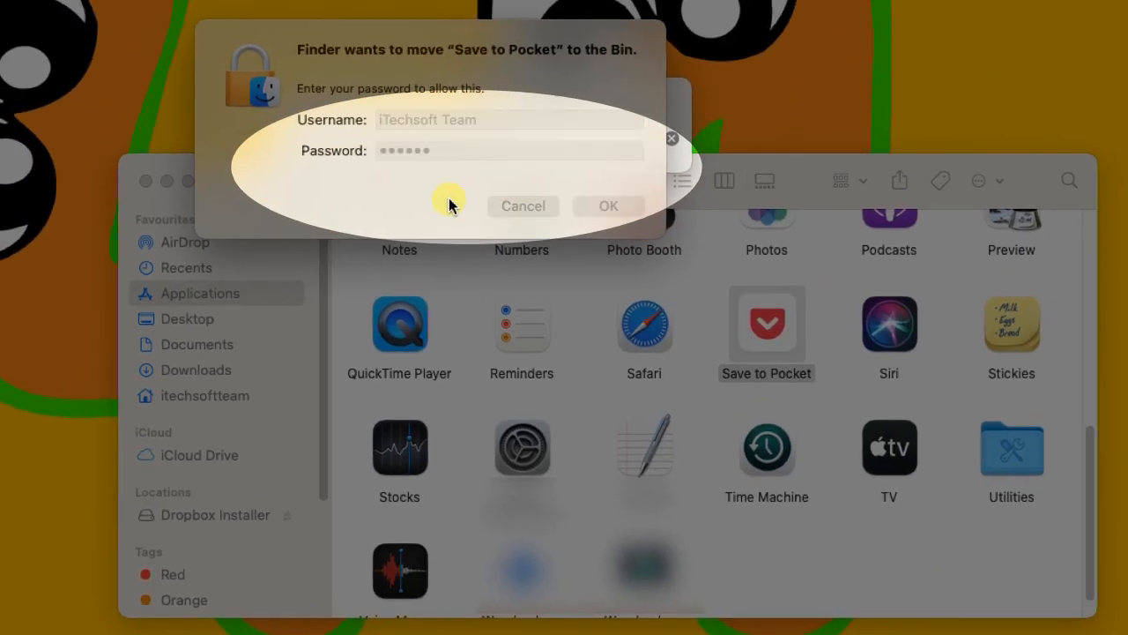
click(508, 150)
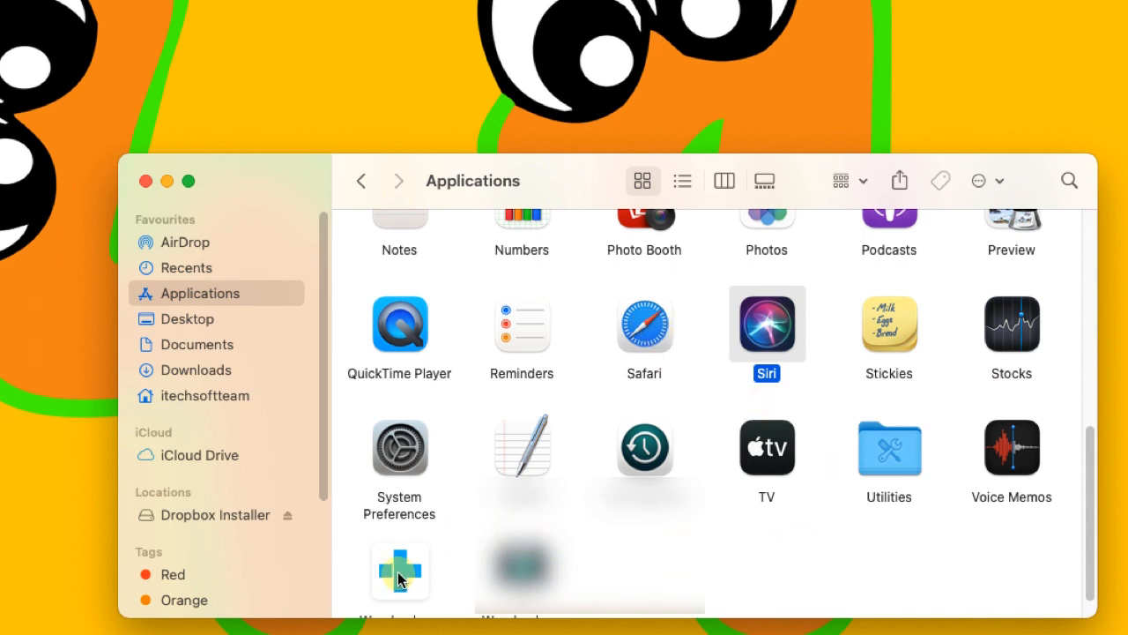
- Attempt to bin Wondershare Dr.Fone and acknowledge the 'can't be moved because it's open' alert
right_click(398, 578)
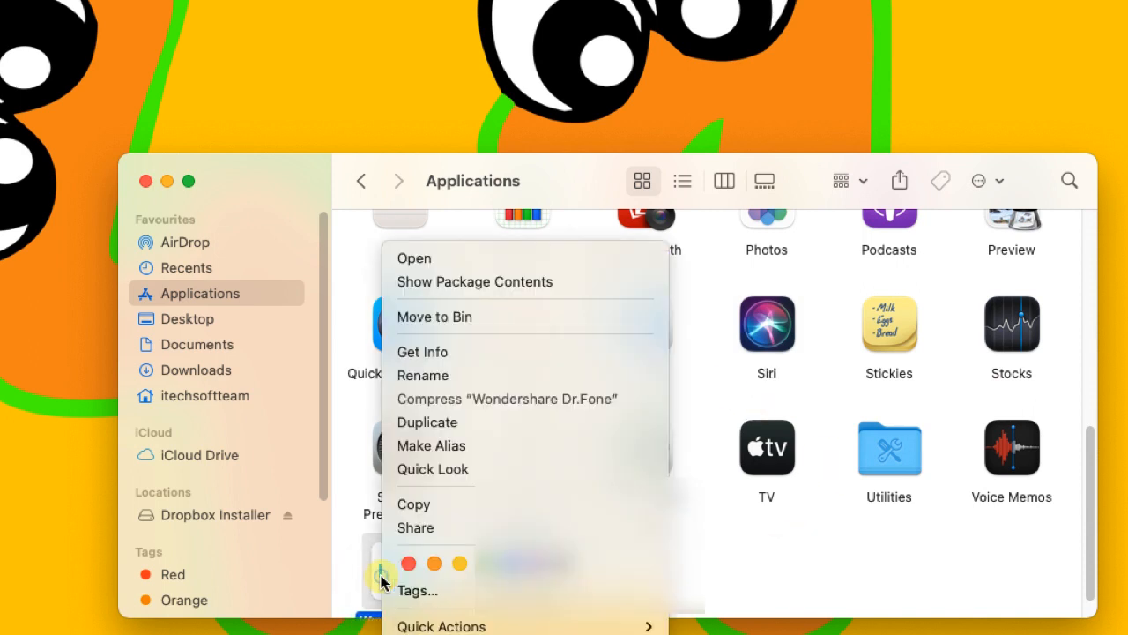
click(433, 317)
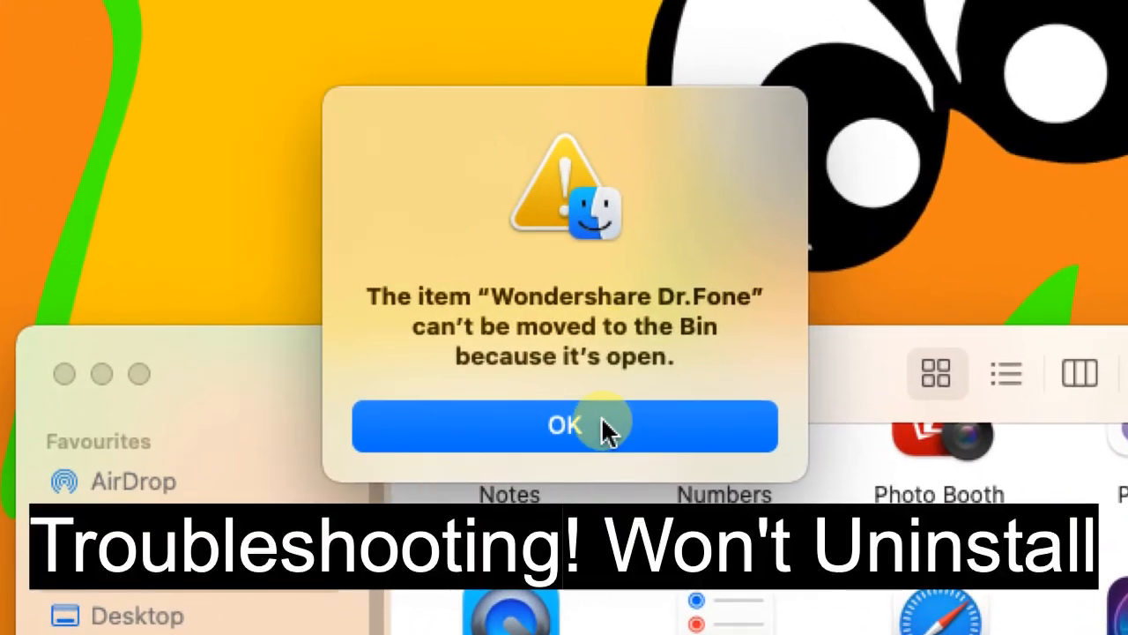
click(564, 425)
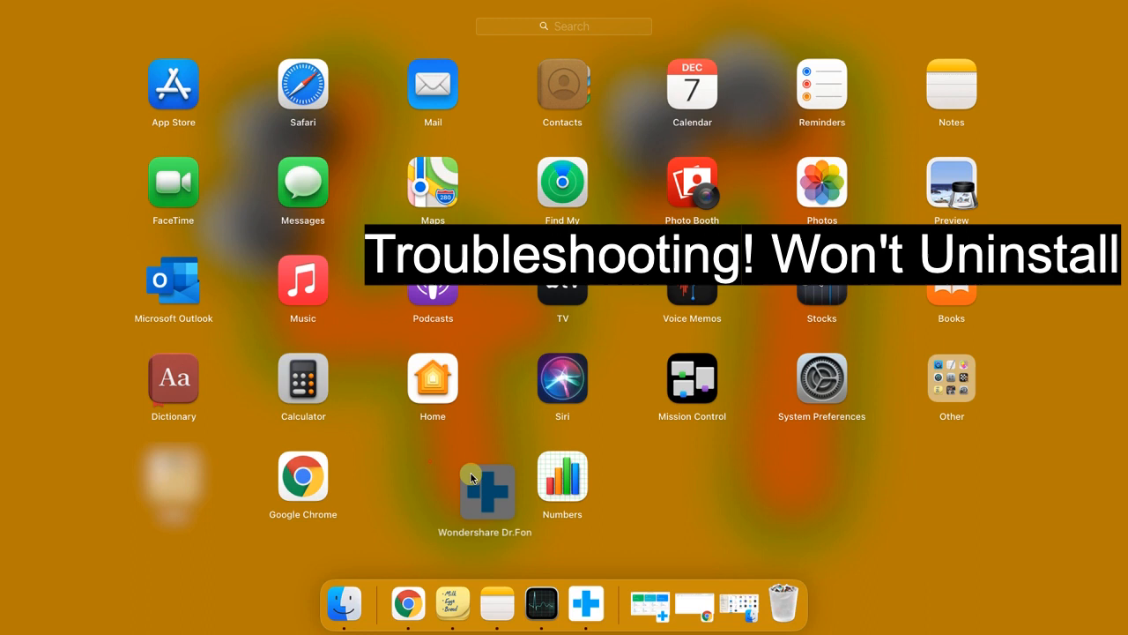
drag(487, 483, 638, 548)
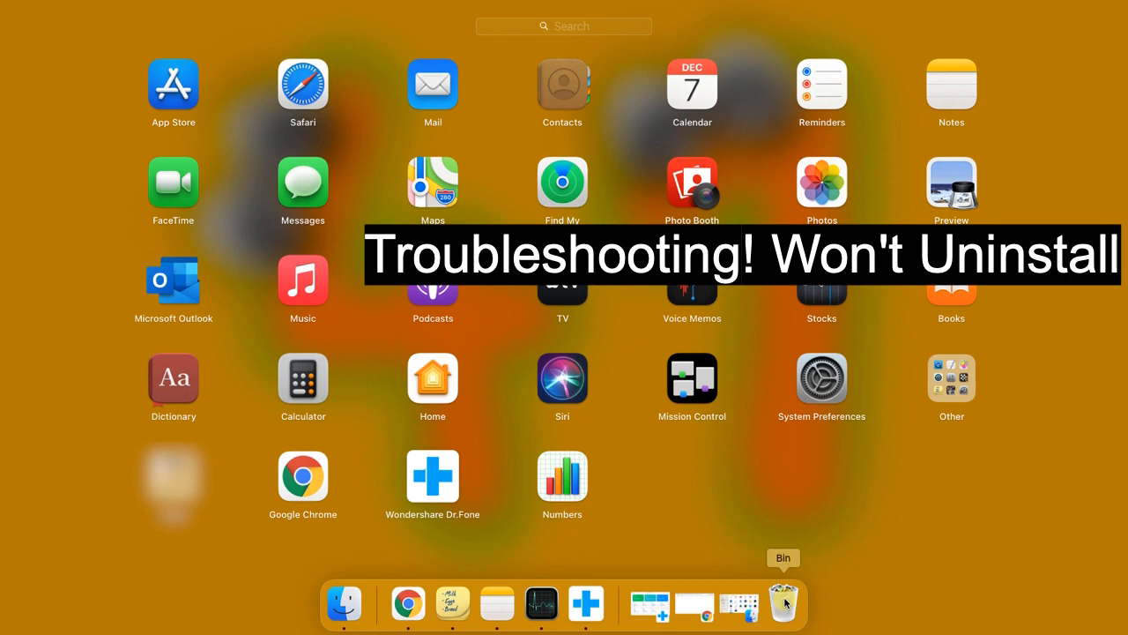
mouse_move(631, 338)
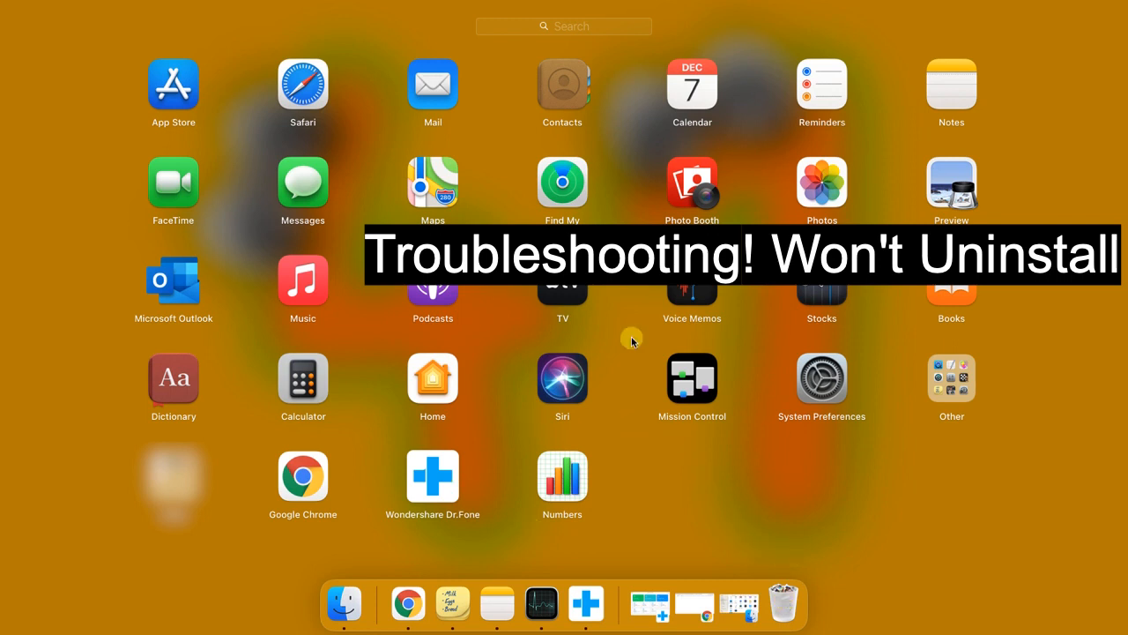
mouse_move(782, 398)
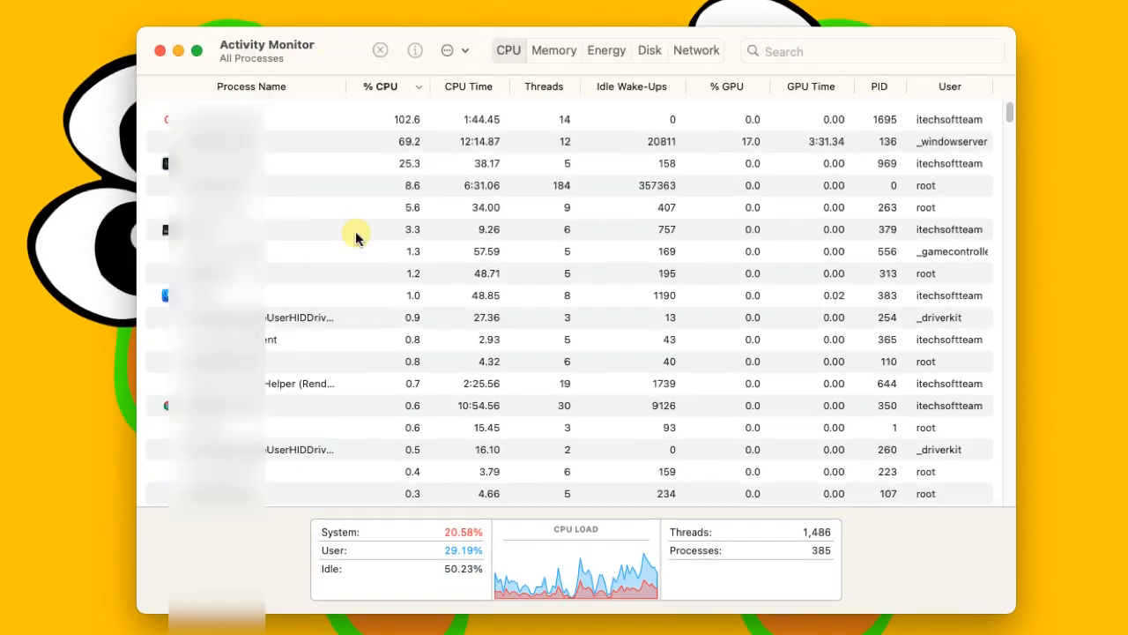
mouse_move(226, 257)
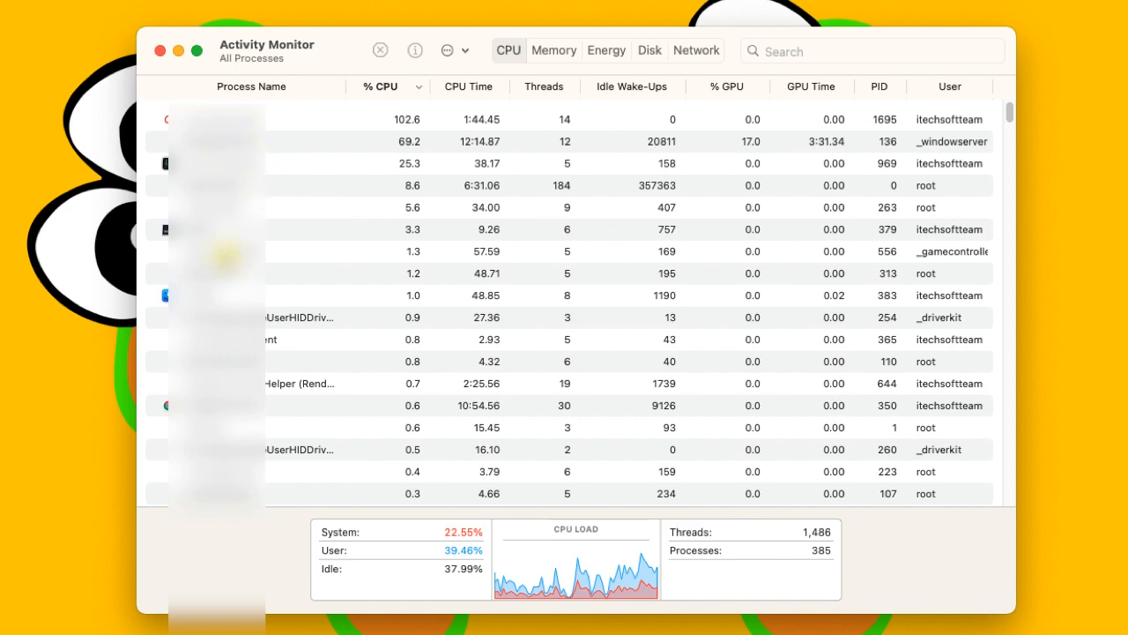
- Filter processes by 'dr', select Wondershare Dr.Fone and force-quit it
click(867, 49)
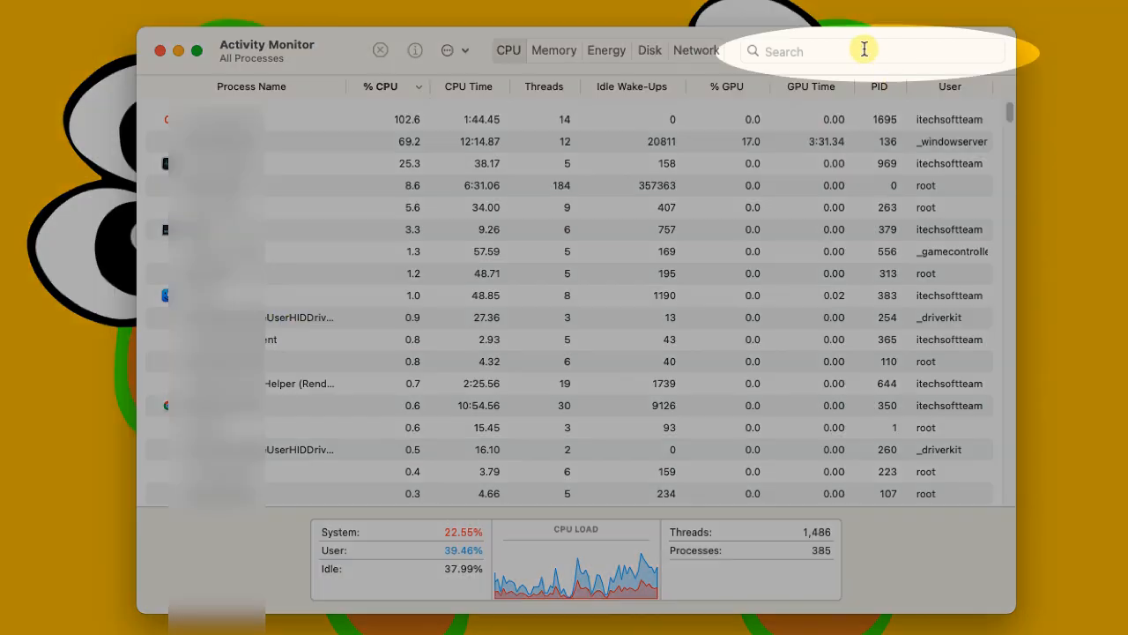
text(dr)
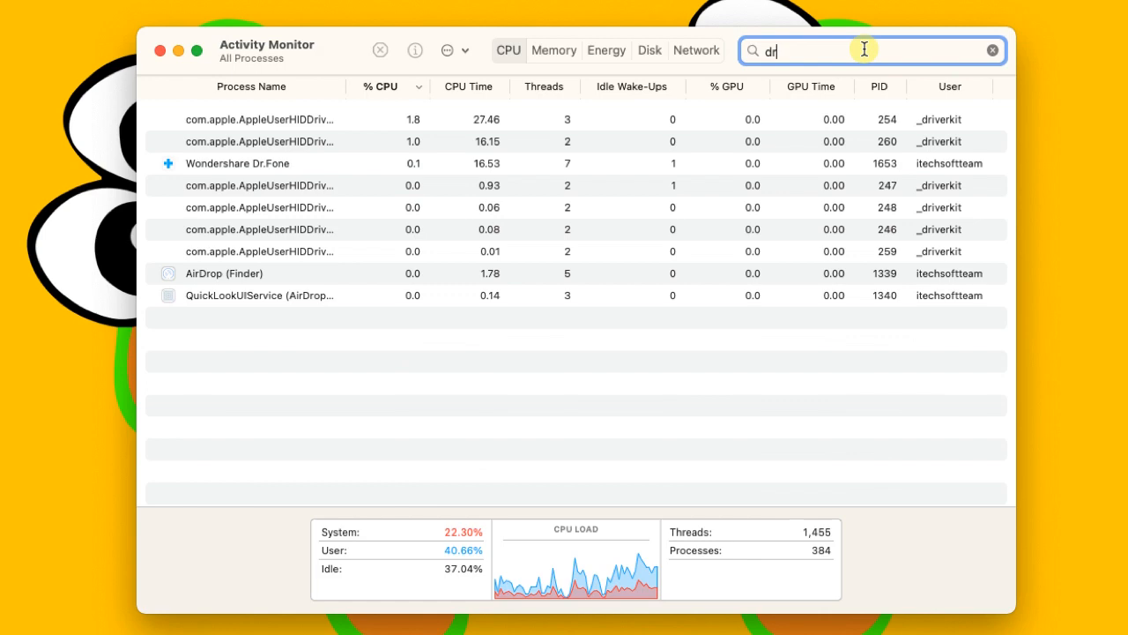
click(238, 163)
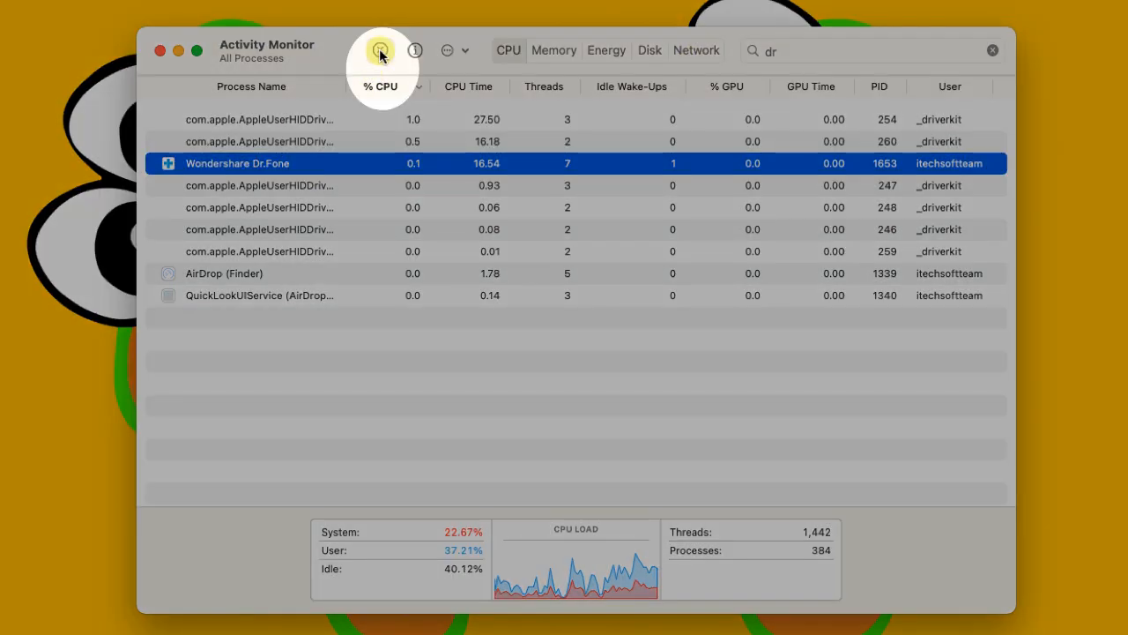
click(379, 50)
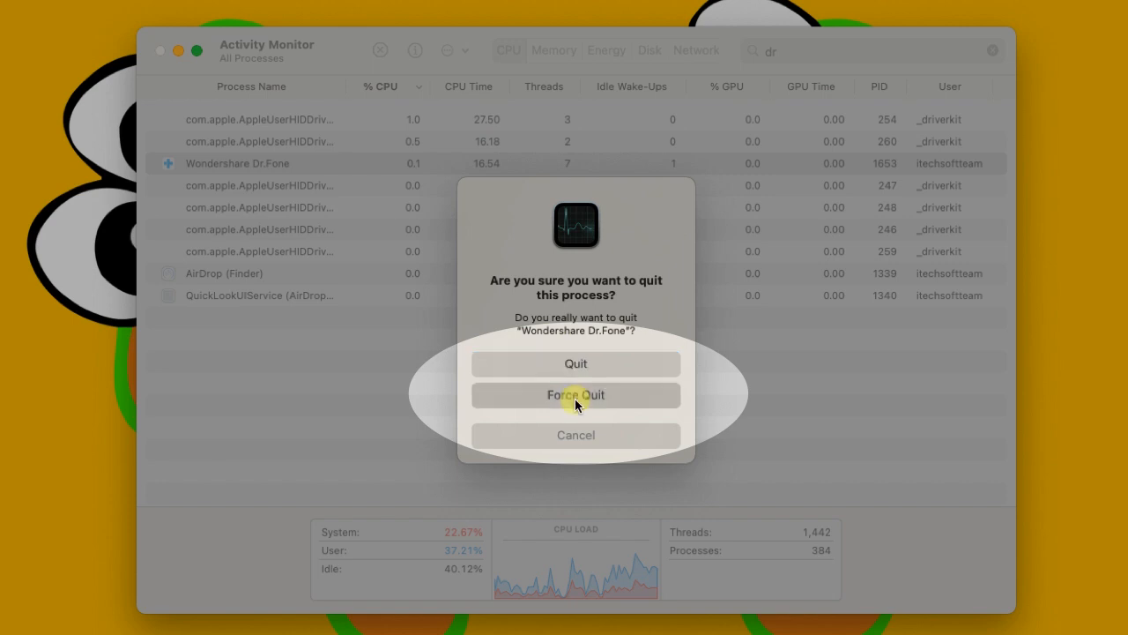
click(575, 395)
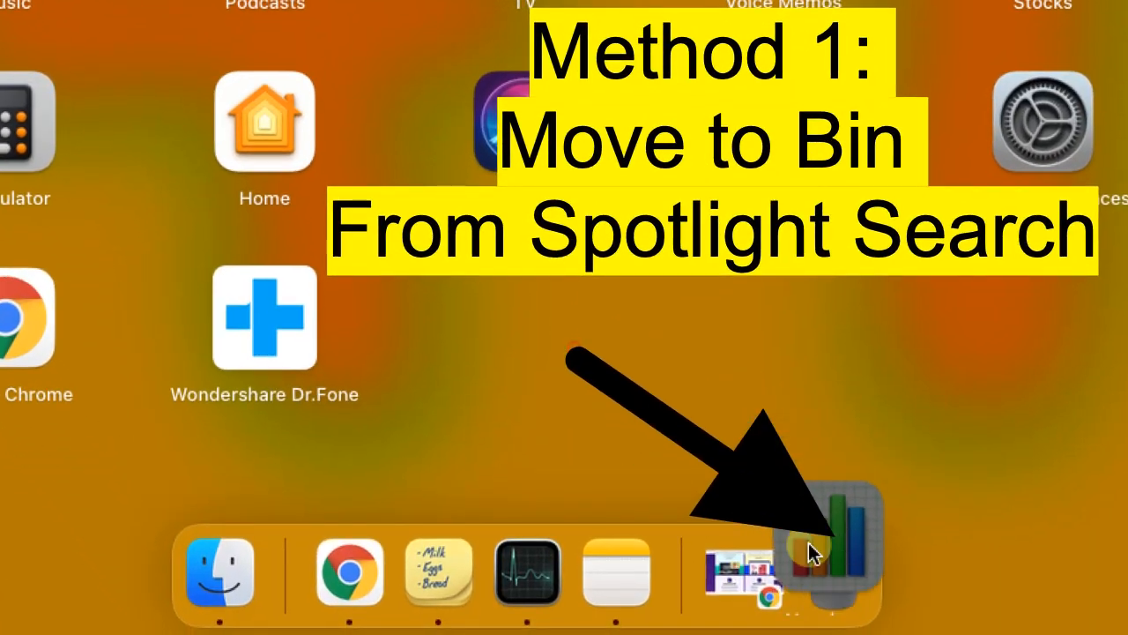
- Move Wondershare Dr.Fone from the Applications folder to the Bin
drag(829, 547, 829, 573)
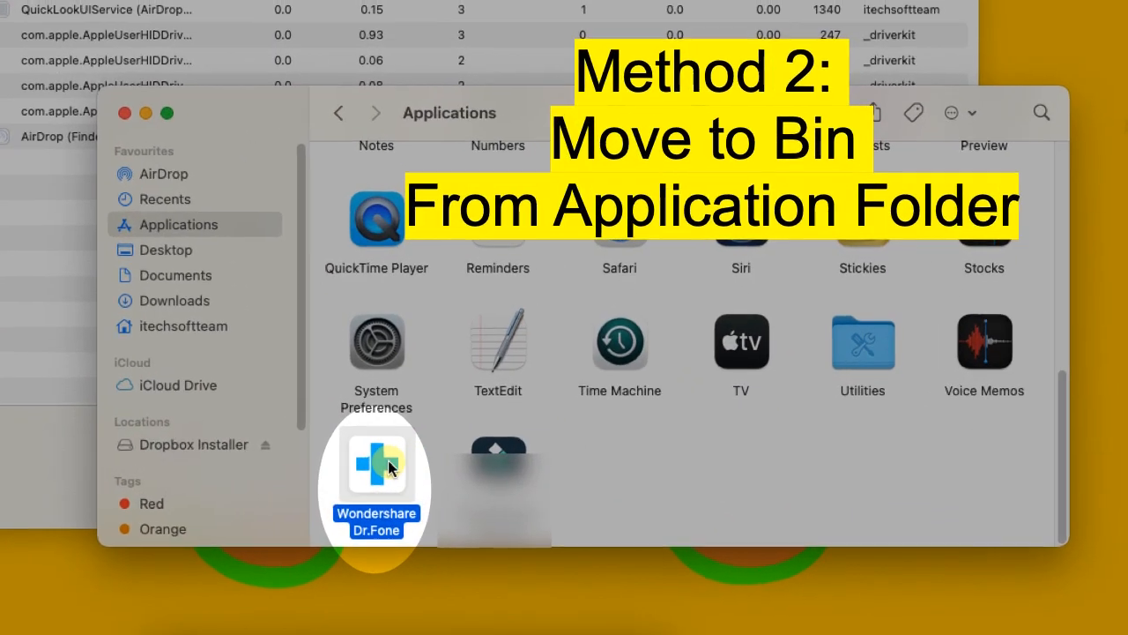
right_click(392, 467)
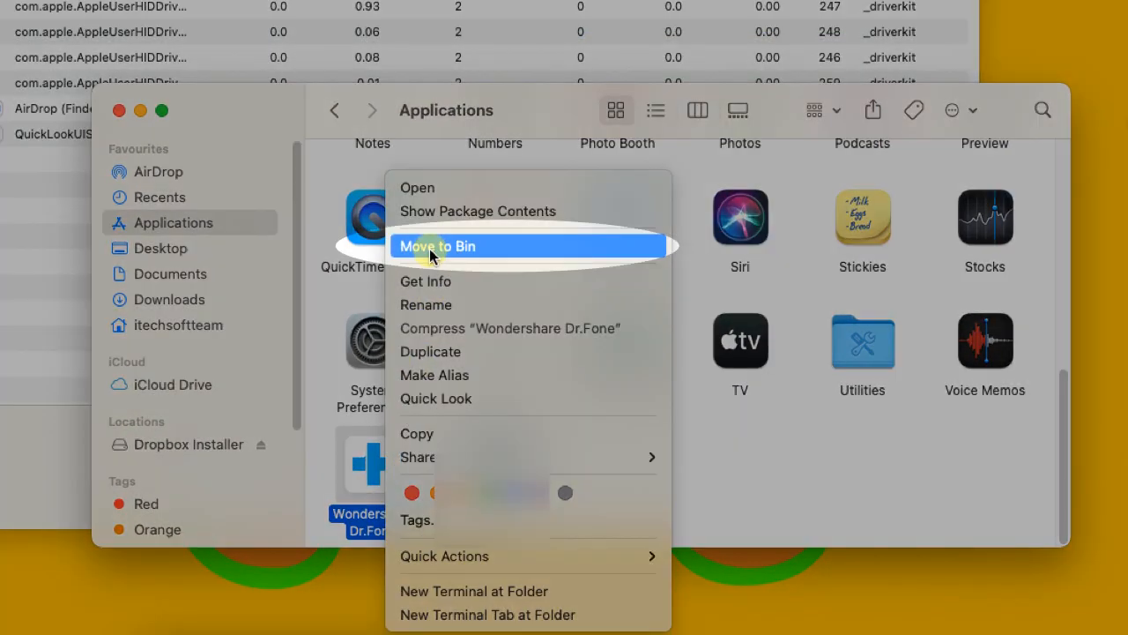
click(437, 247)
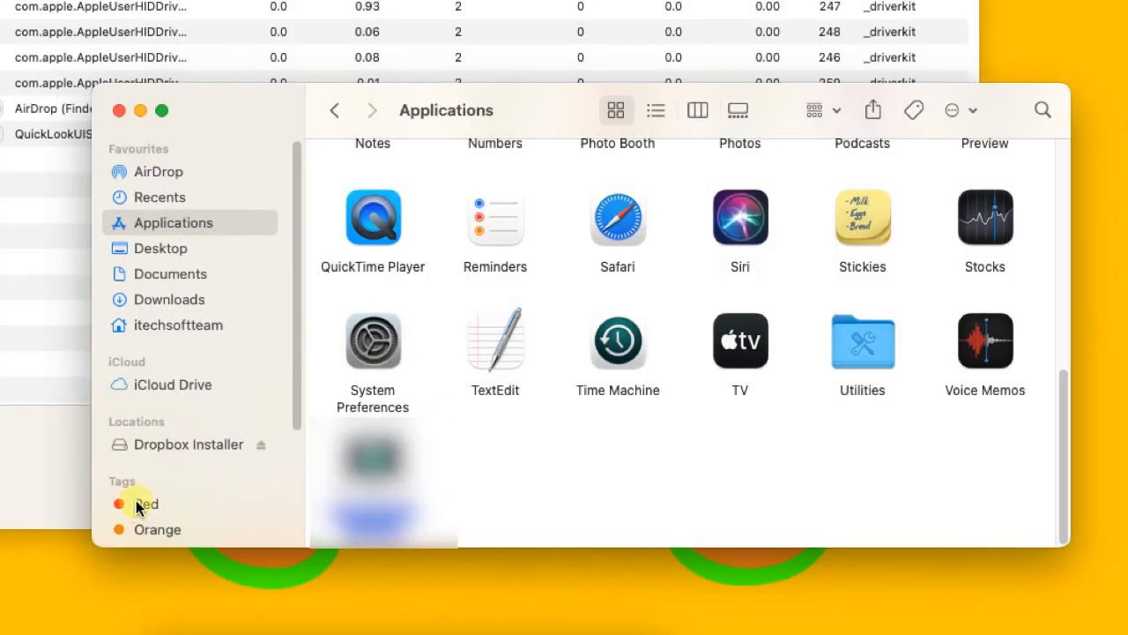